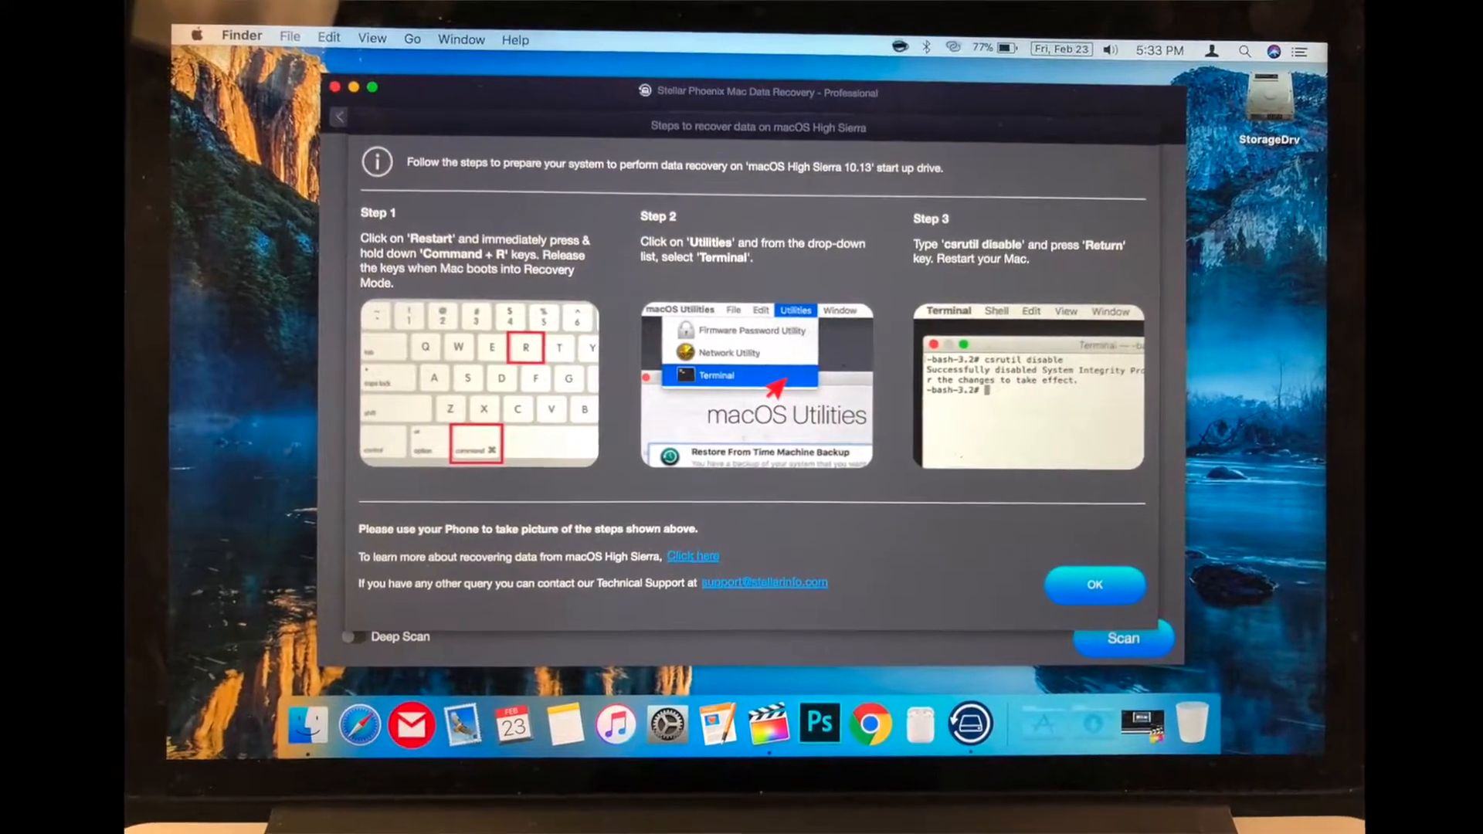
Step: Launch Terminal from macOS Recovery utilities and run 'csrutil disable'
{"action": "left_click", "coordinate": [101, 11]}
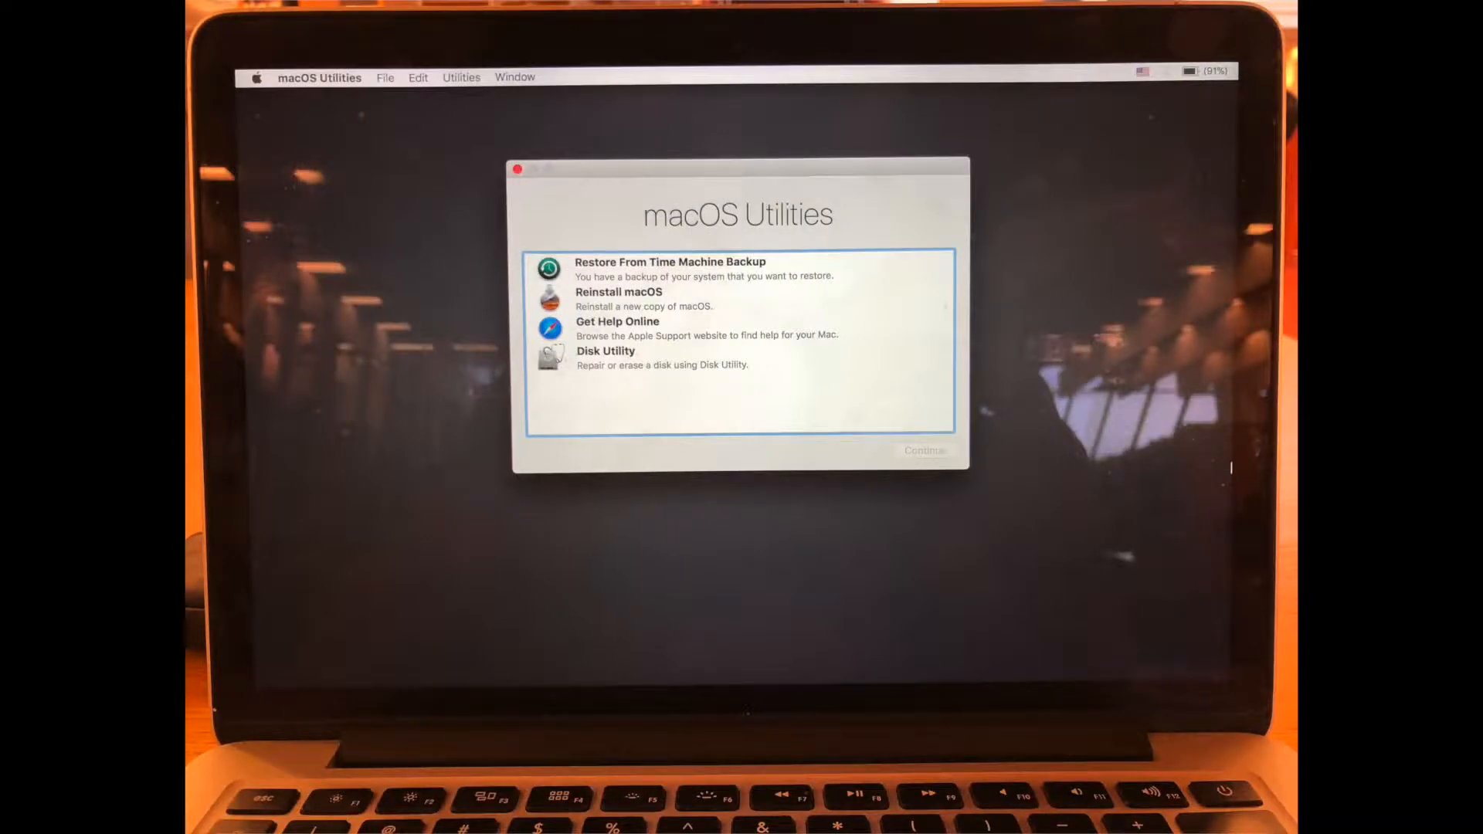
{"action": "left_click", "coordinate": [462, 77]}
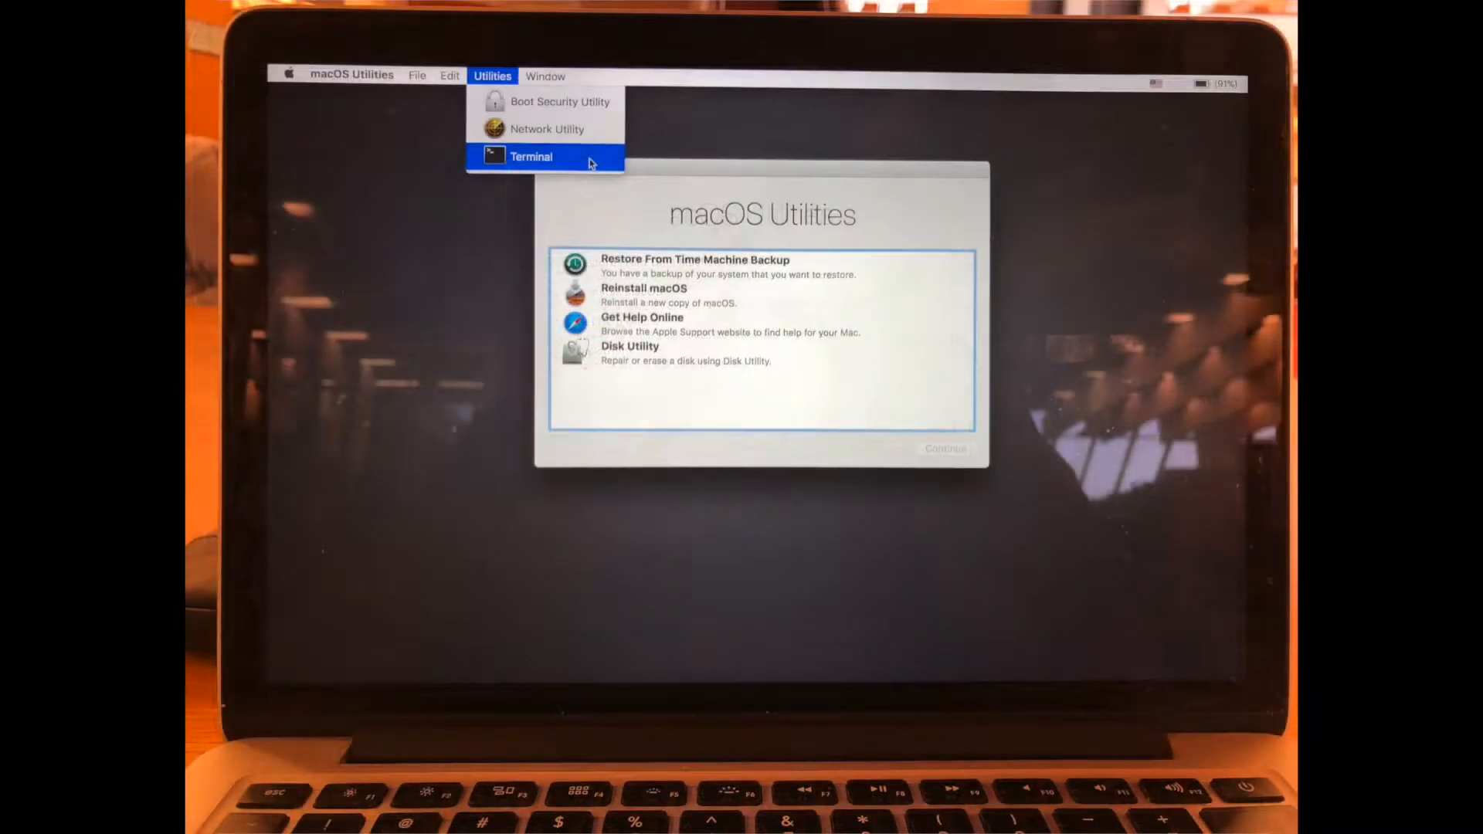
{"action": "left_click", "coordinate": [530, 156]}
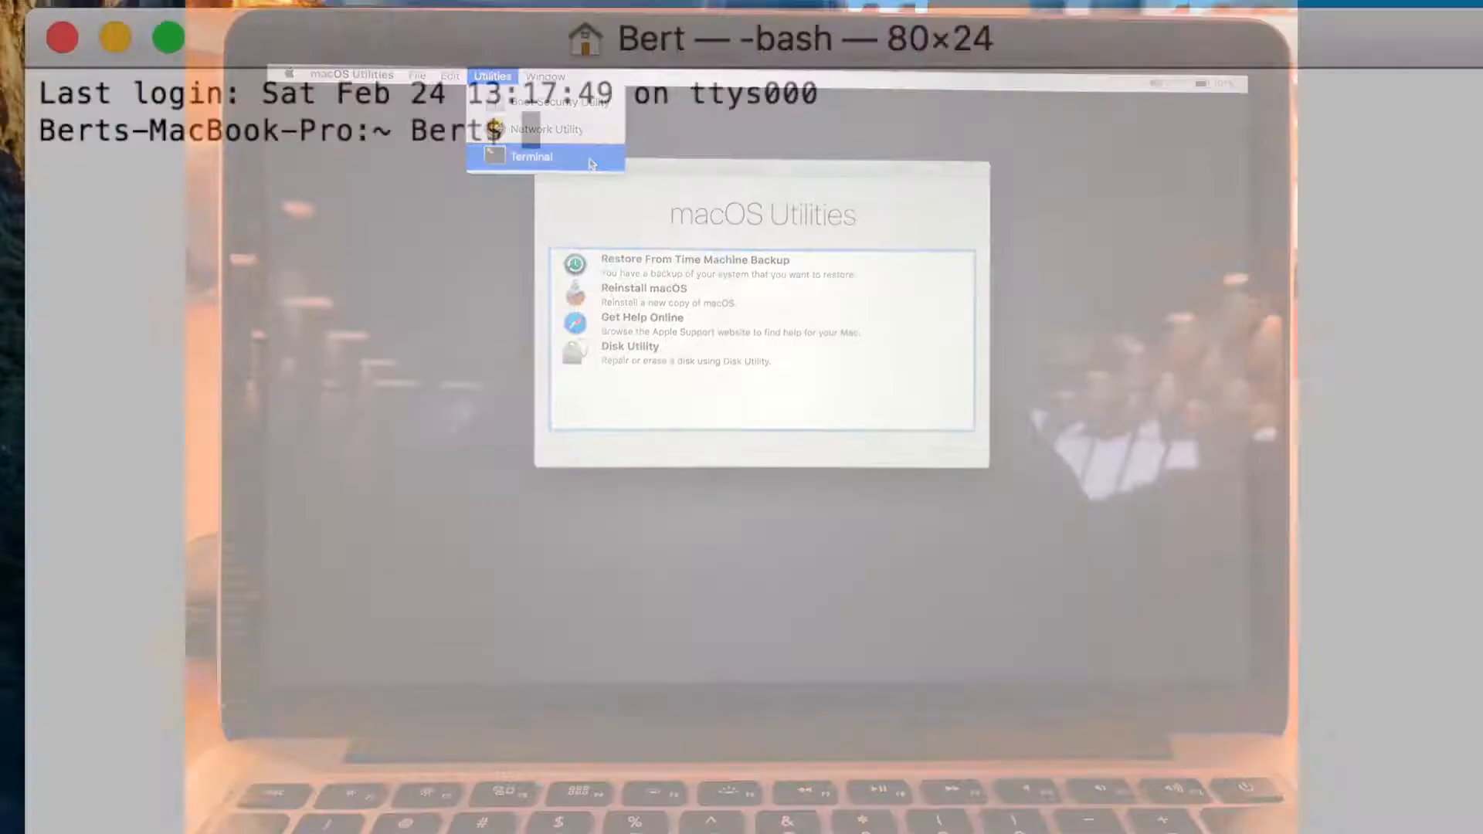
{"action": "type", "text": "csrutil"}
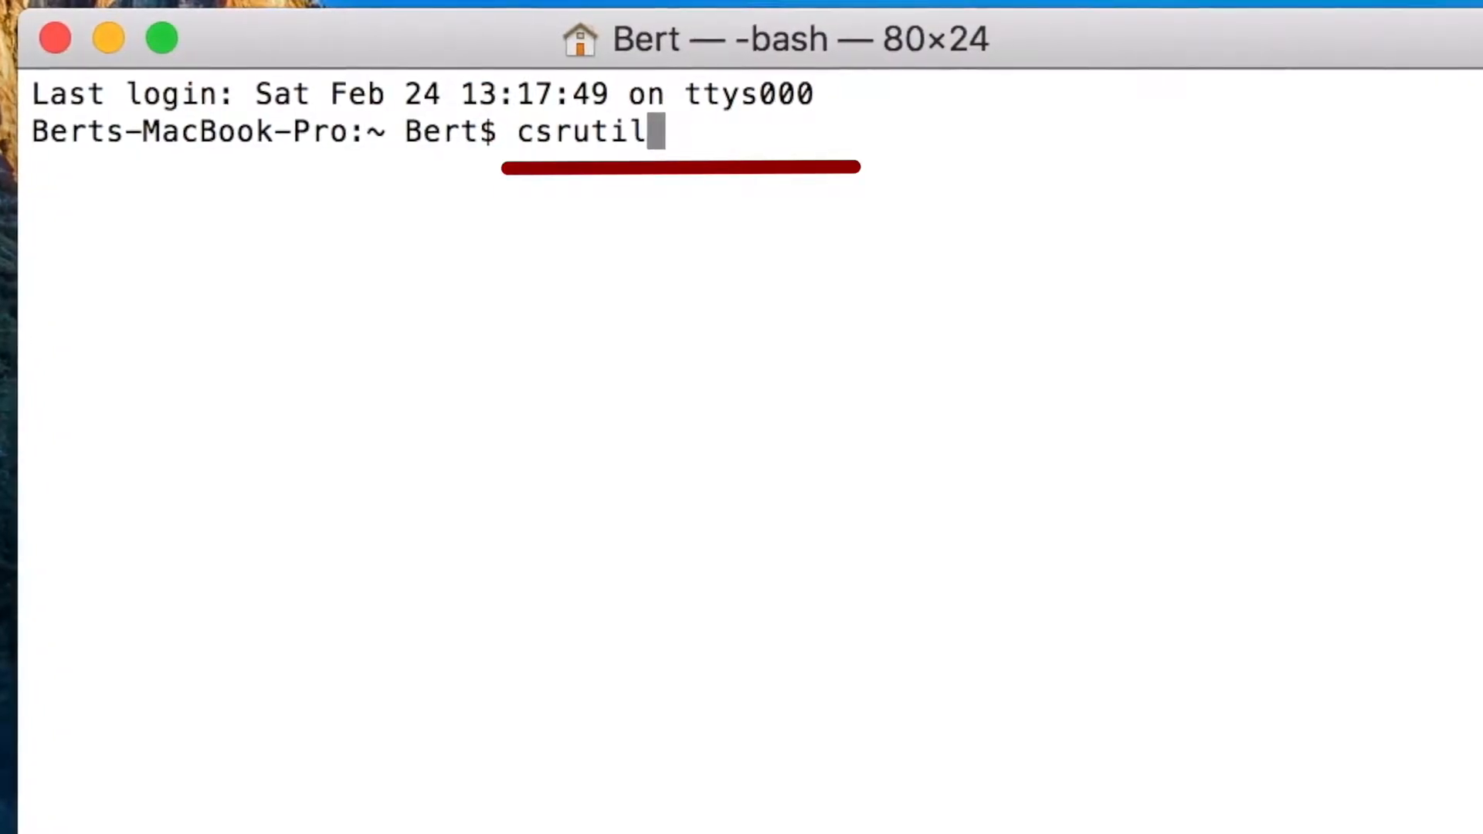
{"action": "type", "text": "disable"}
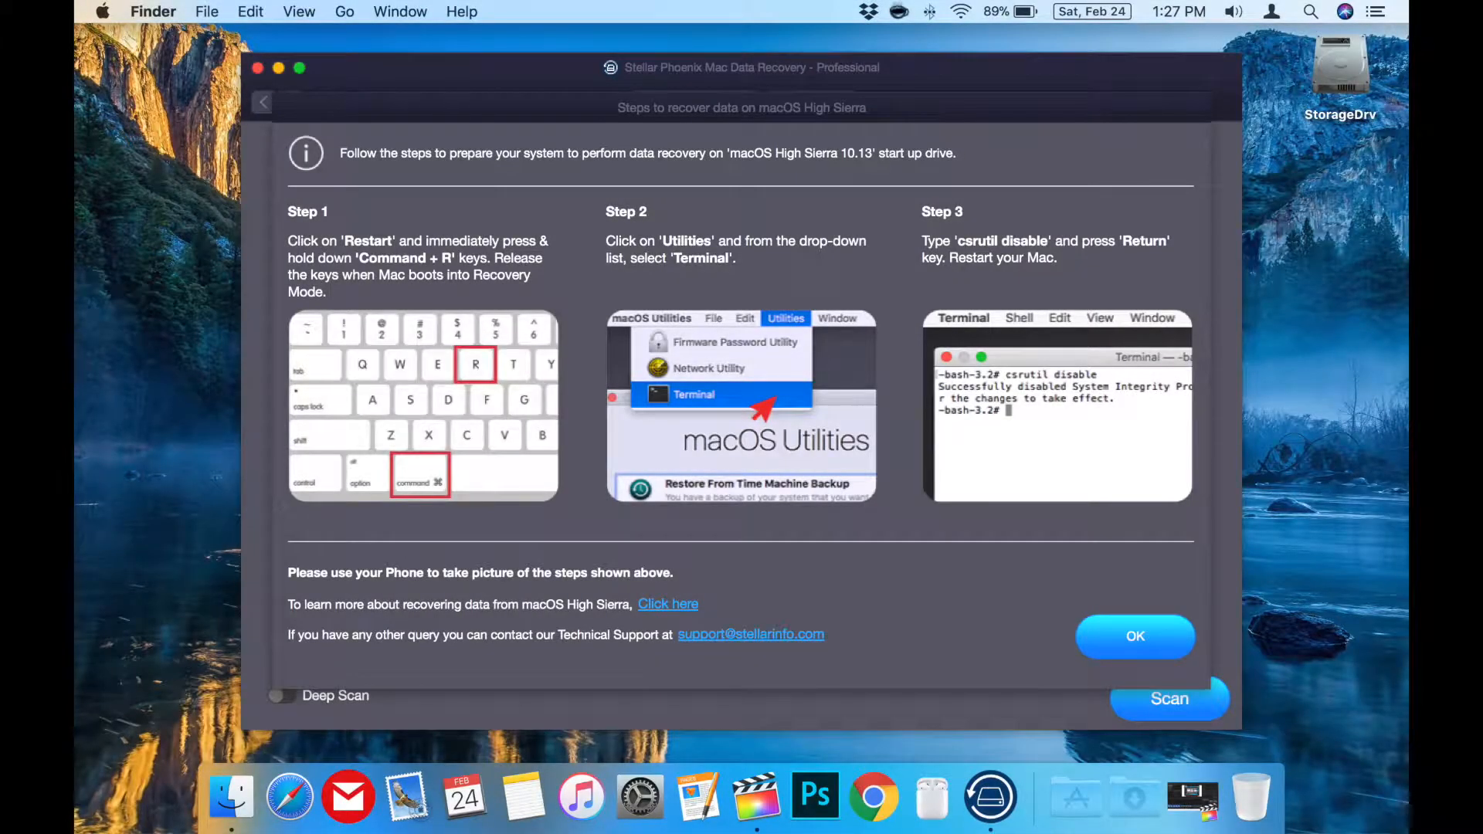
Step: Enter 'csrutil enable' in Terminal to re-enable System Integrity Protection
{"action": "left_click", "coordinate": [102, 12]}
{"action": "type", "text": "c"}
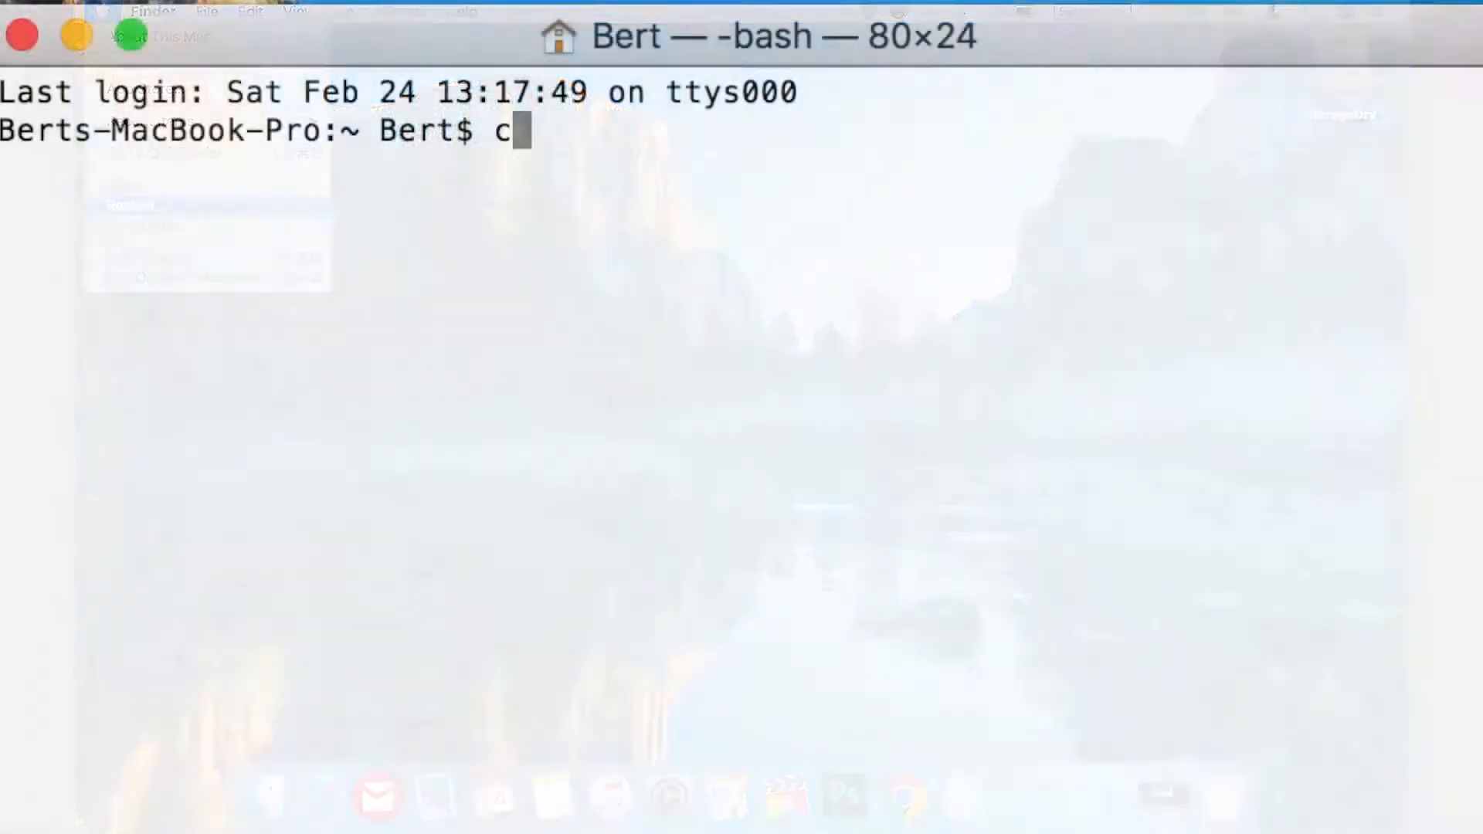
{"action": "type", "text": "srutil ena"}
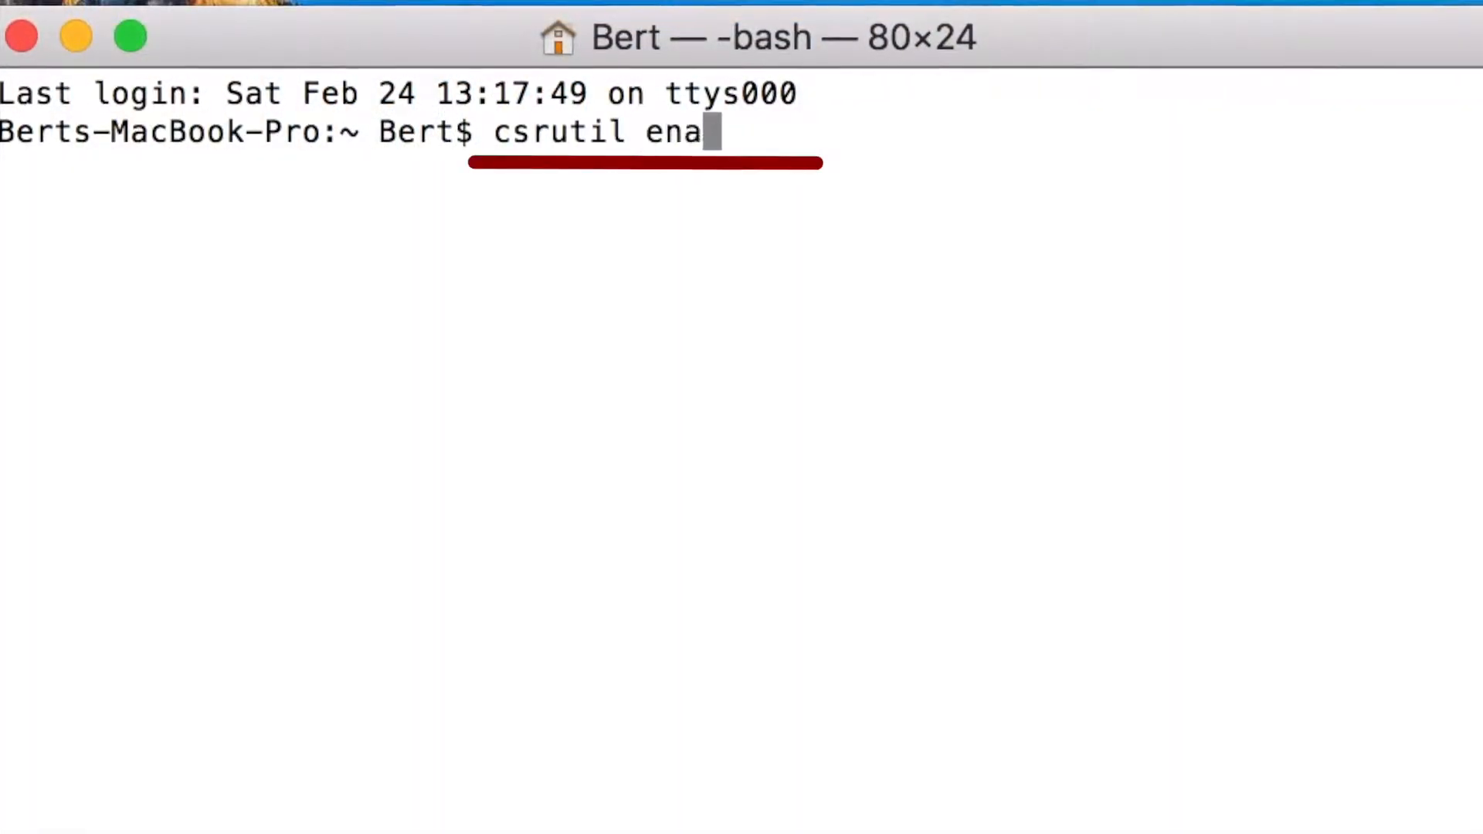
{"action": "type", "text": "ble"}
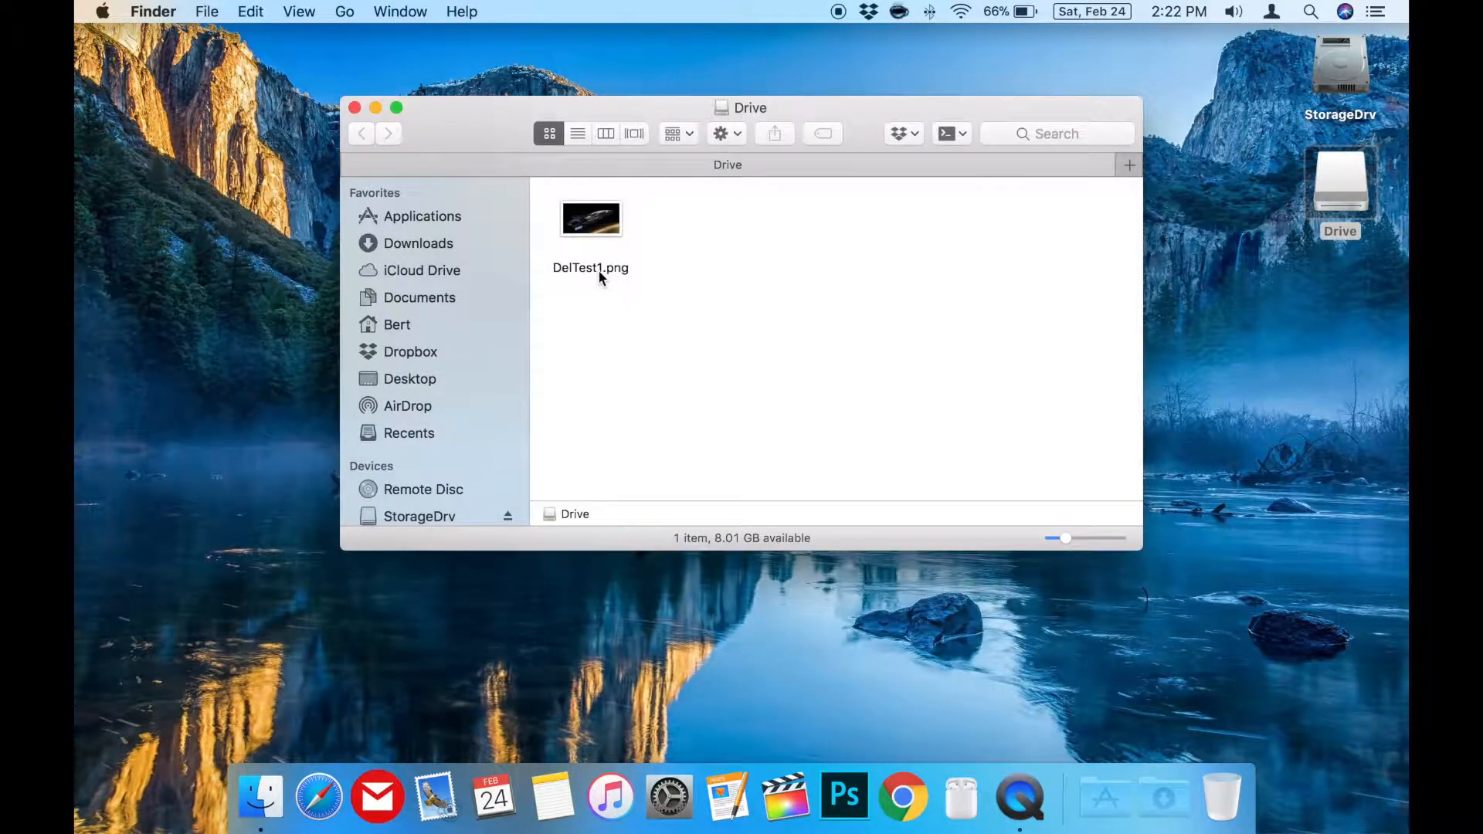
Step: Bring up the context menu for DelTest1.png in the Drive window
{"action": "right_click", "coordinate": [591, 219]}
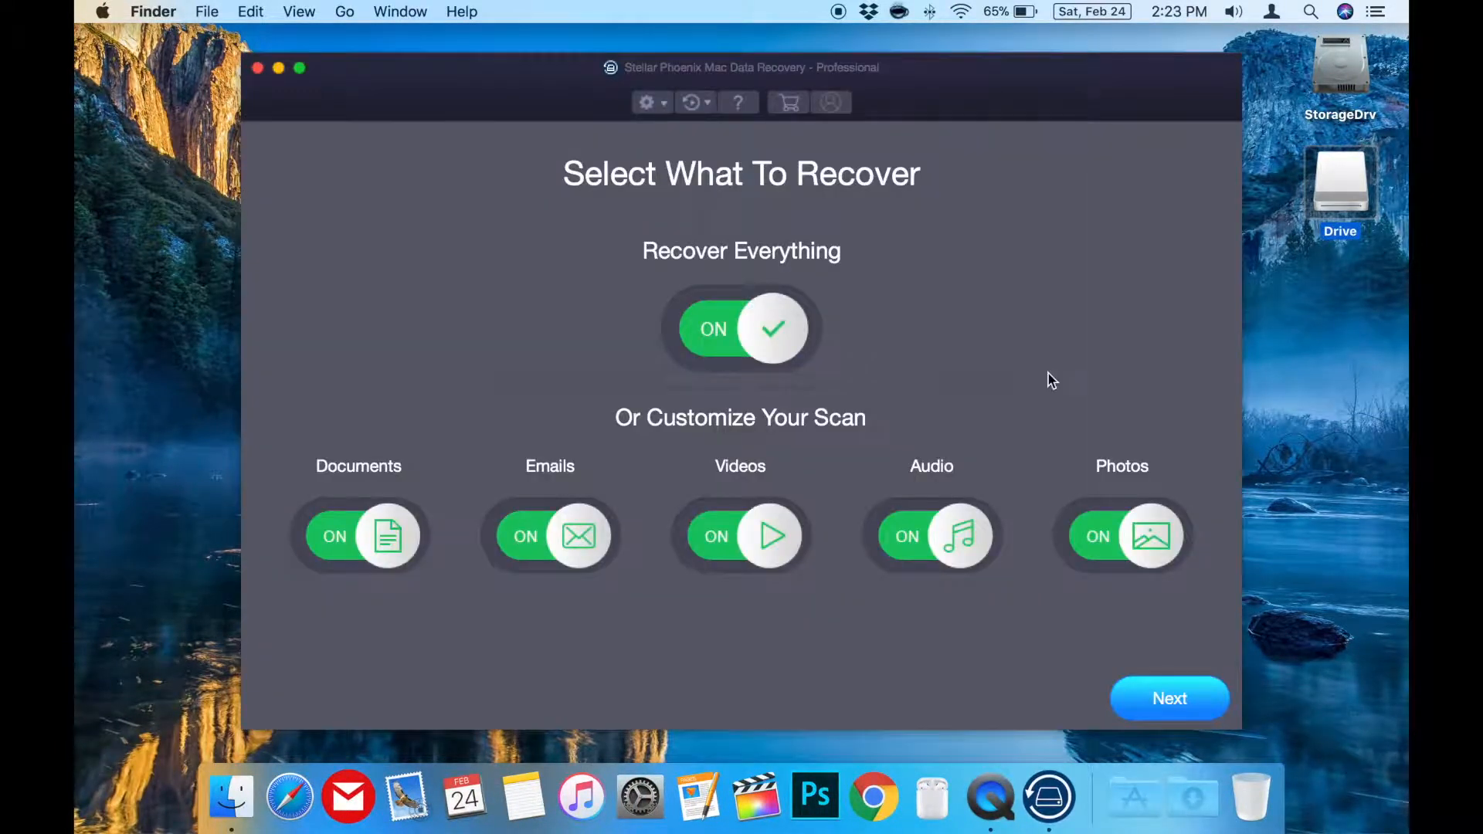
Step: Keep Recover Everything, select the Drive volume, and start the scan
{"action": "left_click", "coordinate": [1171, 699]}
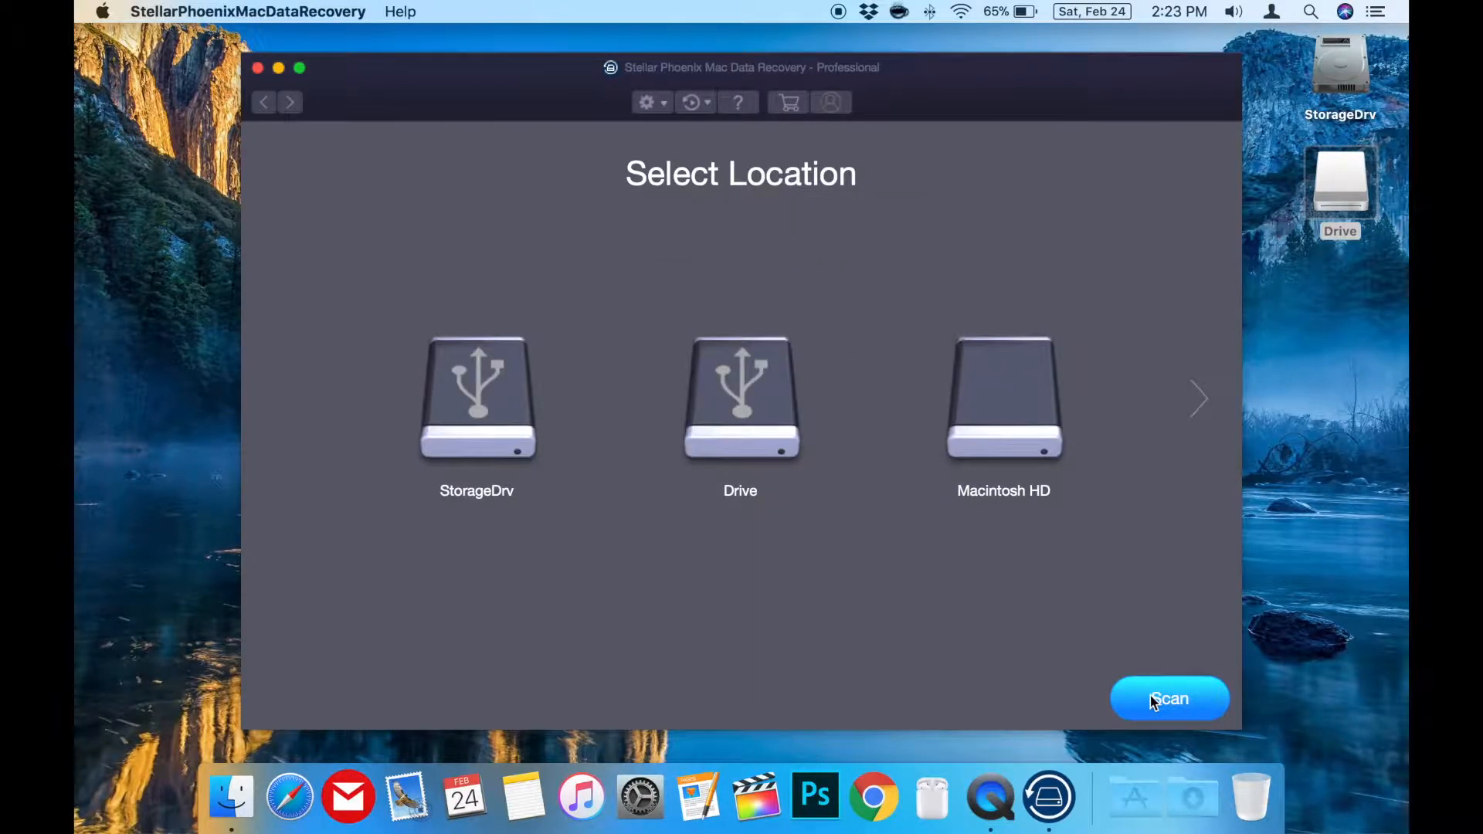
{"action": "left_click", "coordinate": [740, 397]}
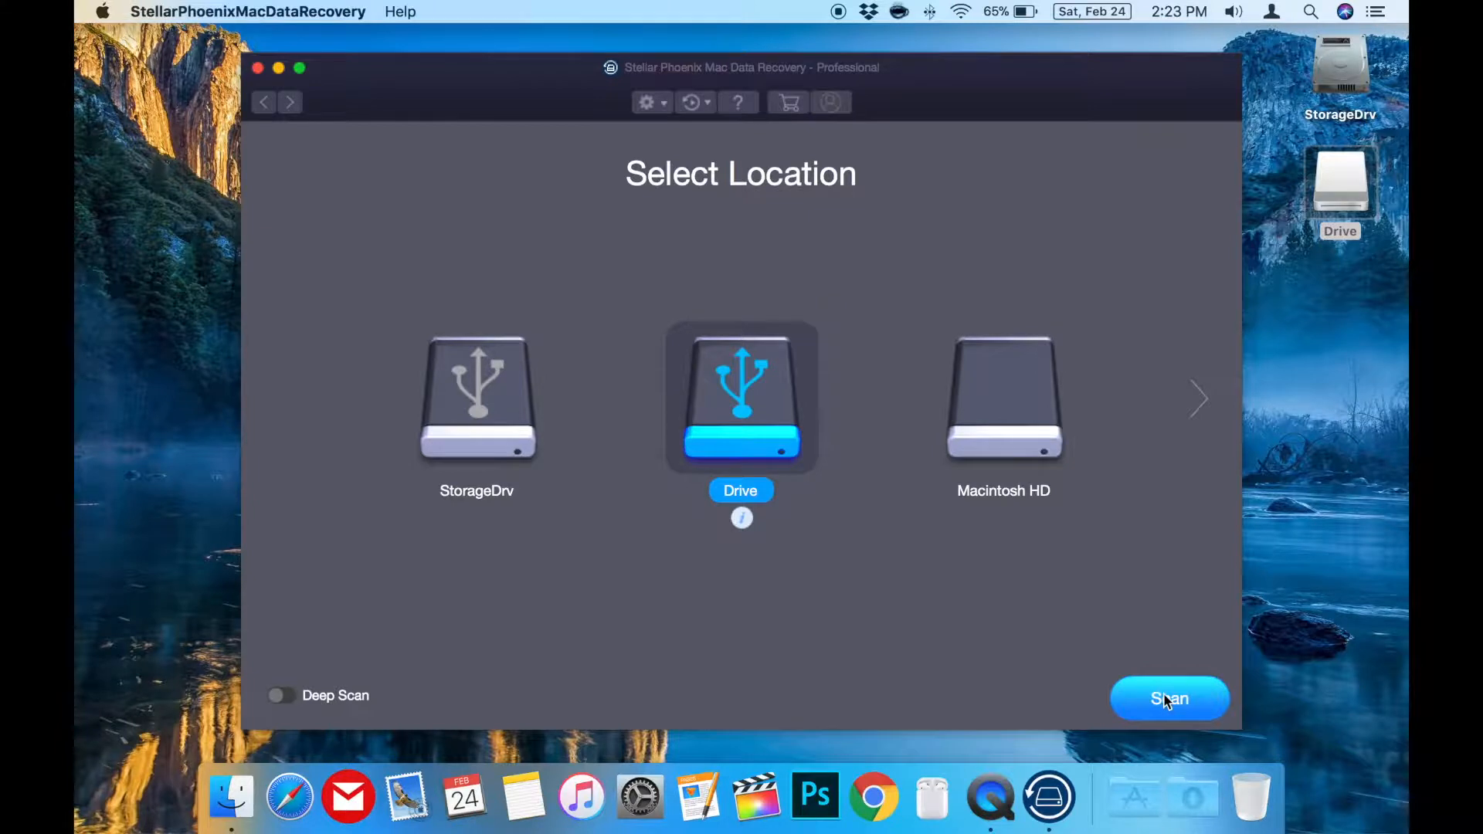
{"action": "left_click", "coordinate": [1169, 699]}
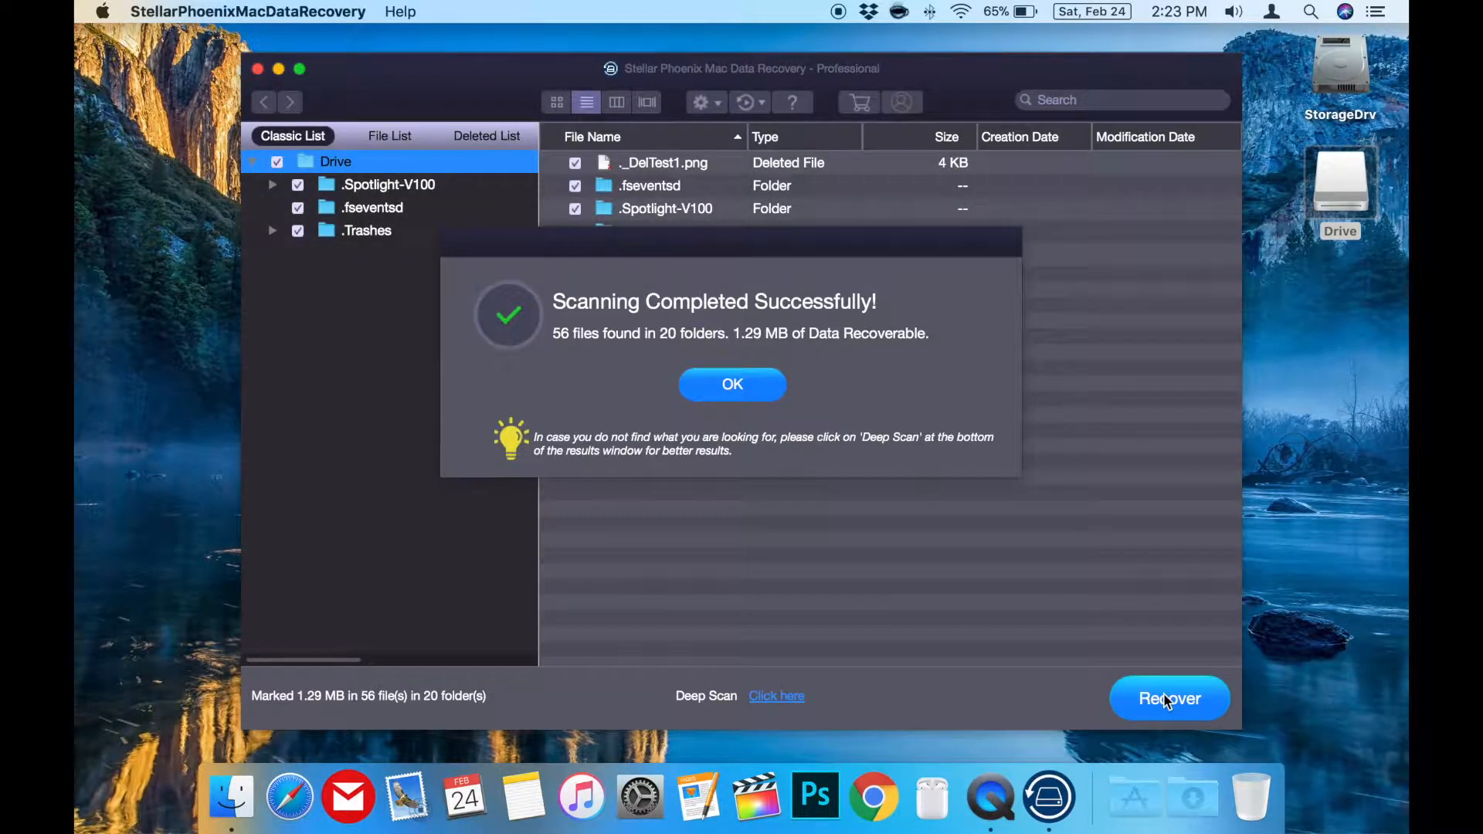
Step: Dismiss the scan summary, unmark the Drive root, and tick only DelTest1.png
{"action": "left_click", "coordinate": [733, 384]}
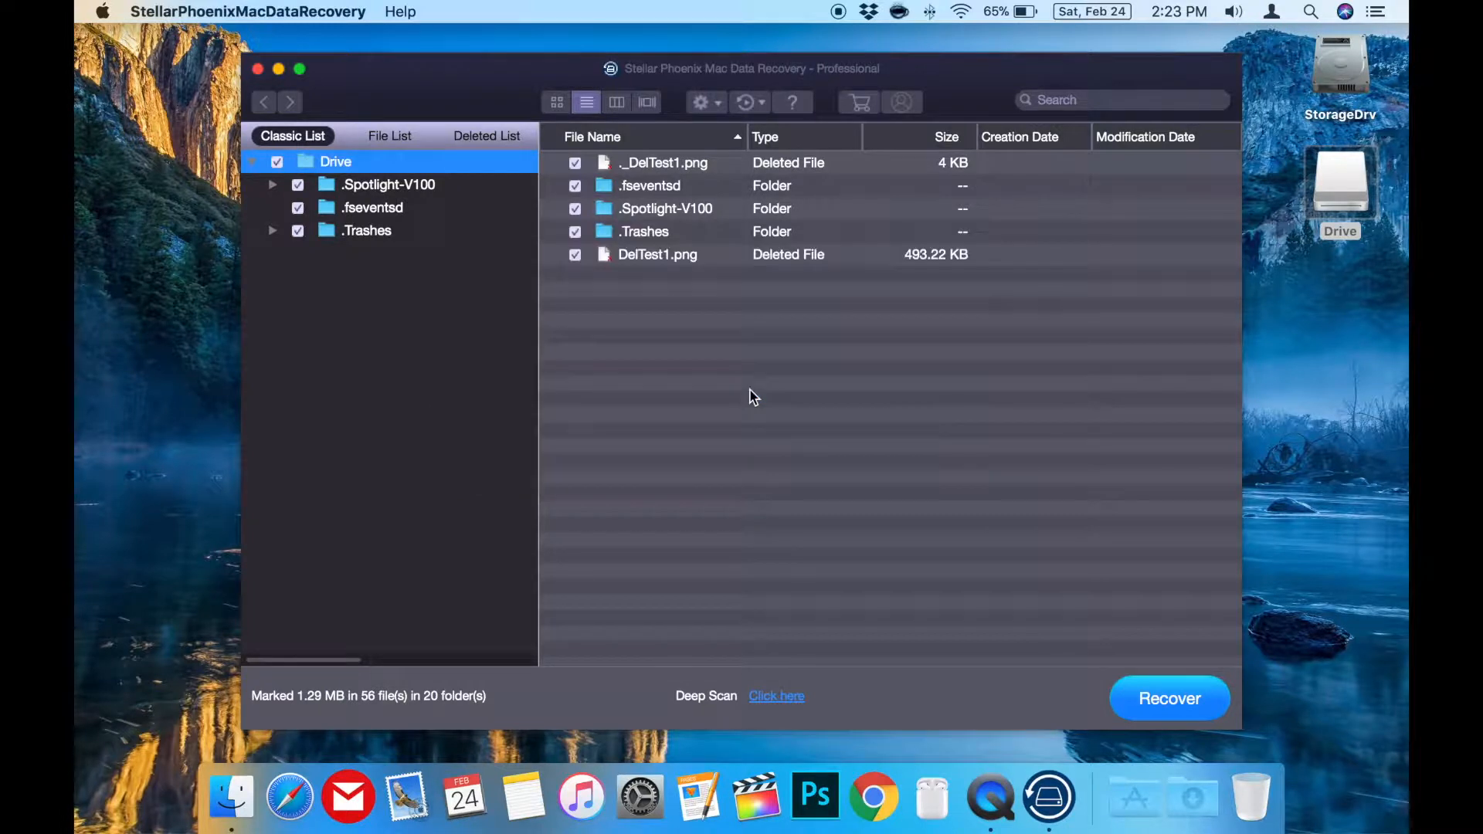
{"action": "left_click", "coordinate": [657, 254]}
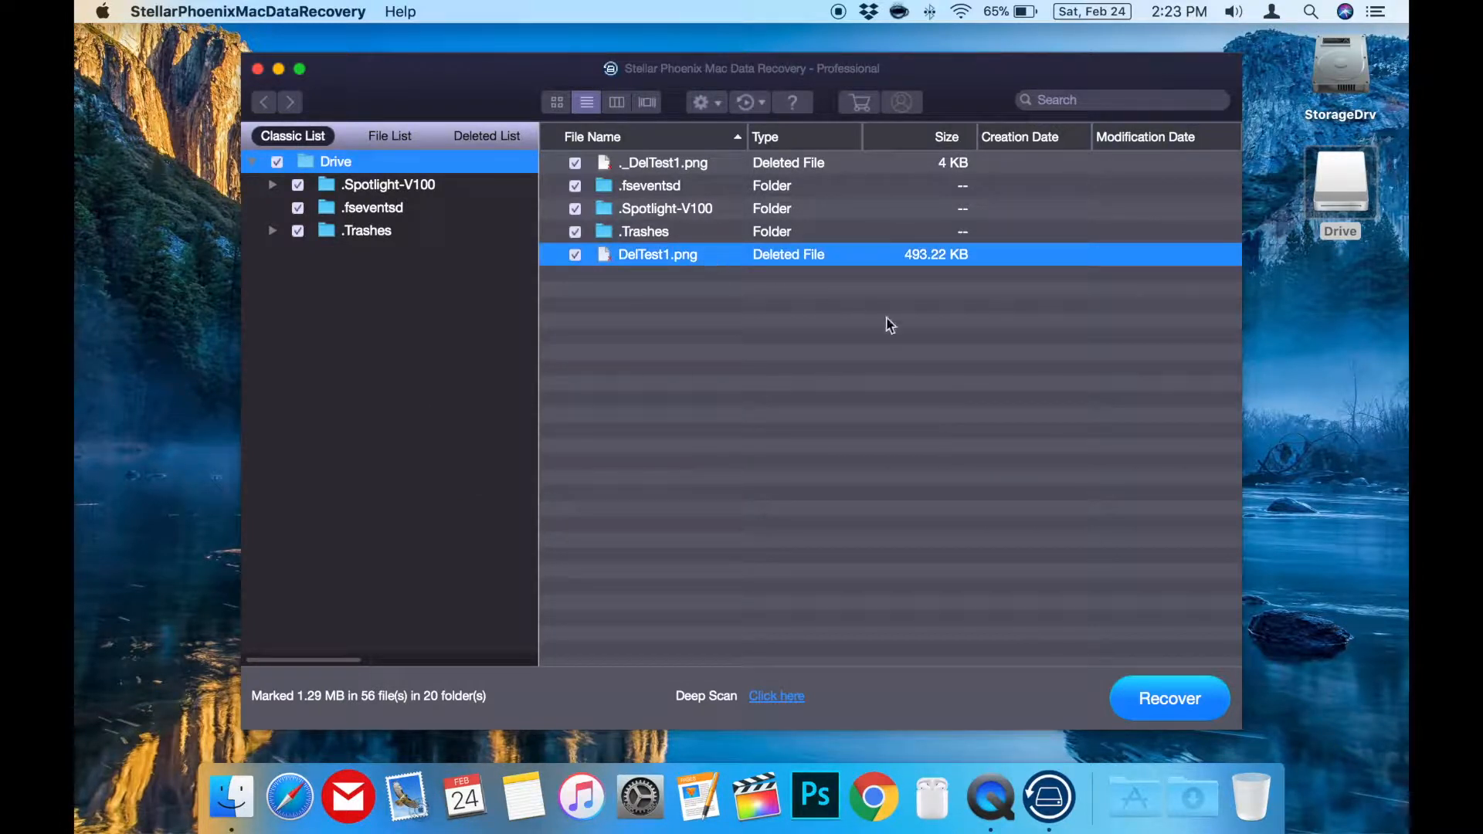
{"action": "mouse_move", "coordinate": [897, 329]}
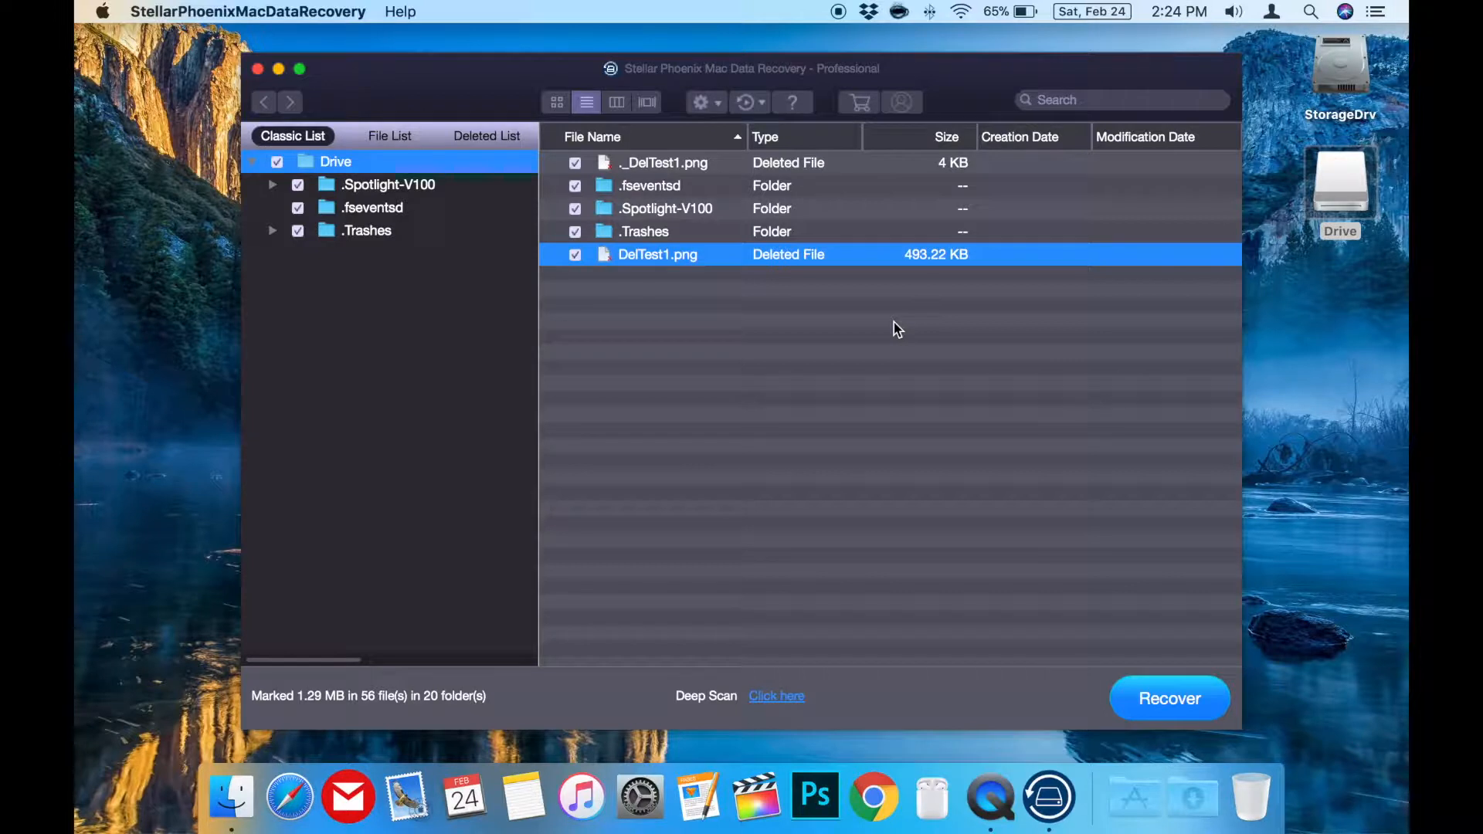
{"action": "left_click", "coordinate": [277, 161]}
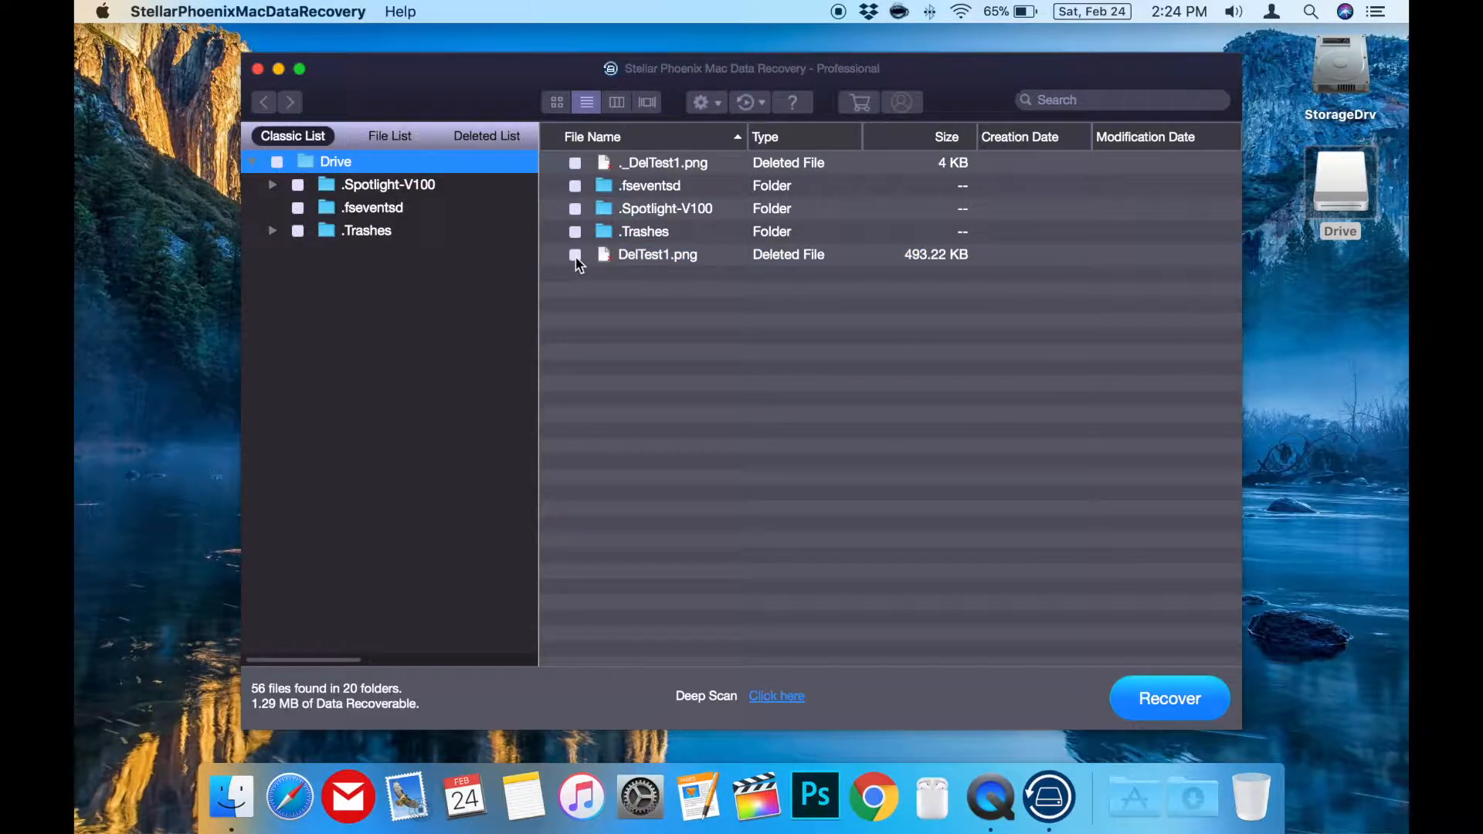
{"action": "left_click", "coordinate": [574, 254]}
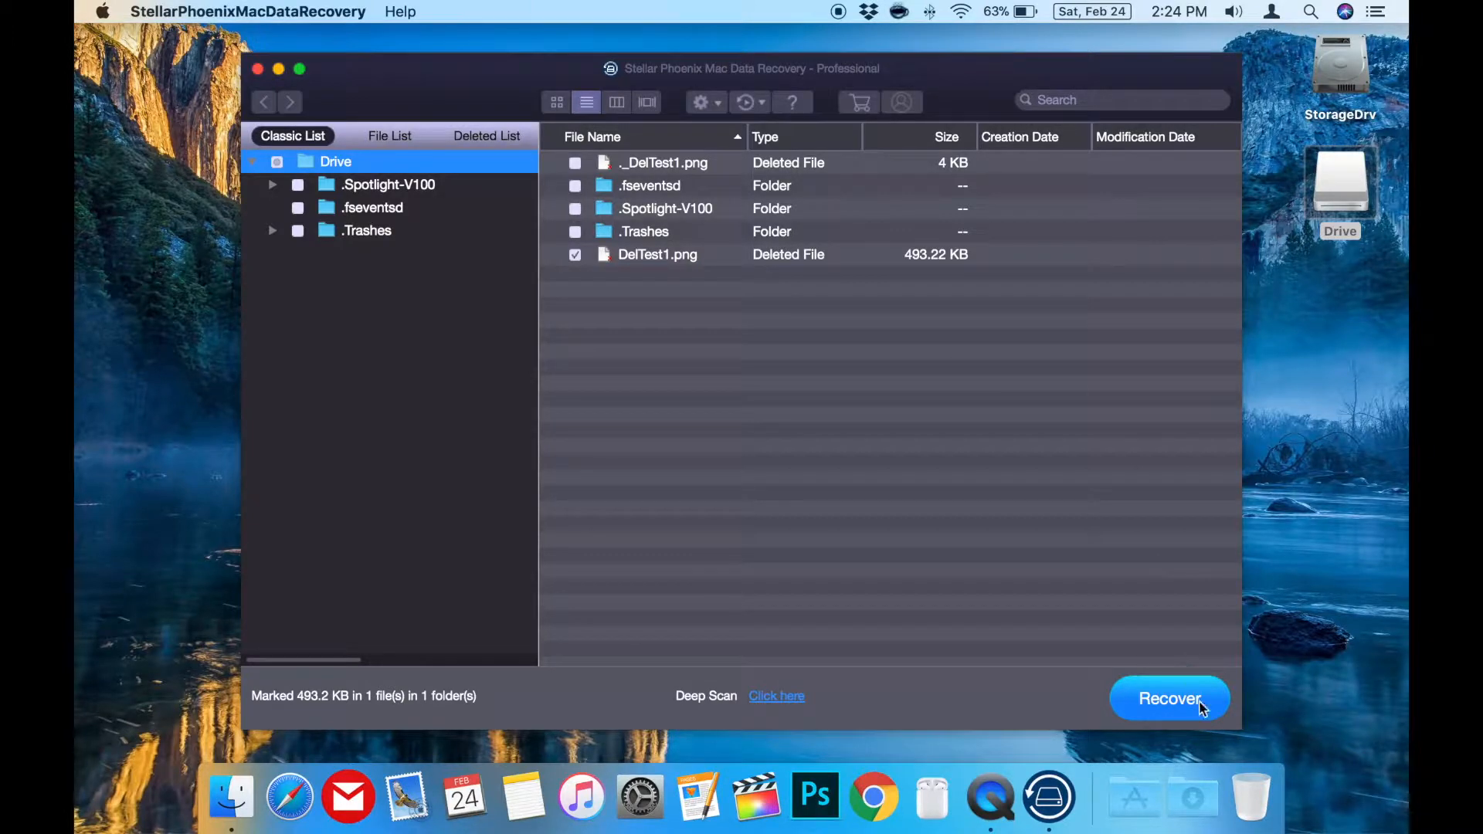
Step: Recover DelTest1.png to the Desktop and open the resulting #Root folder
{"action": "left_click", "coordinate": [1169, 699]}
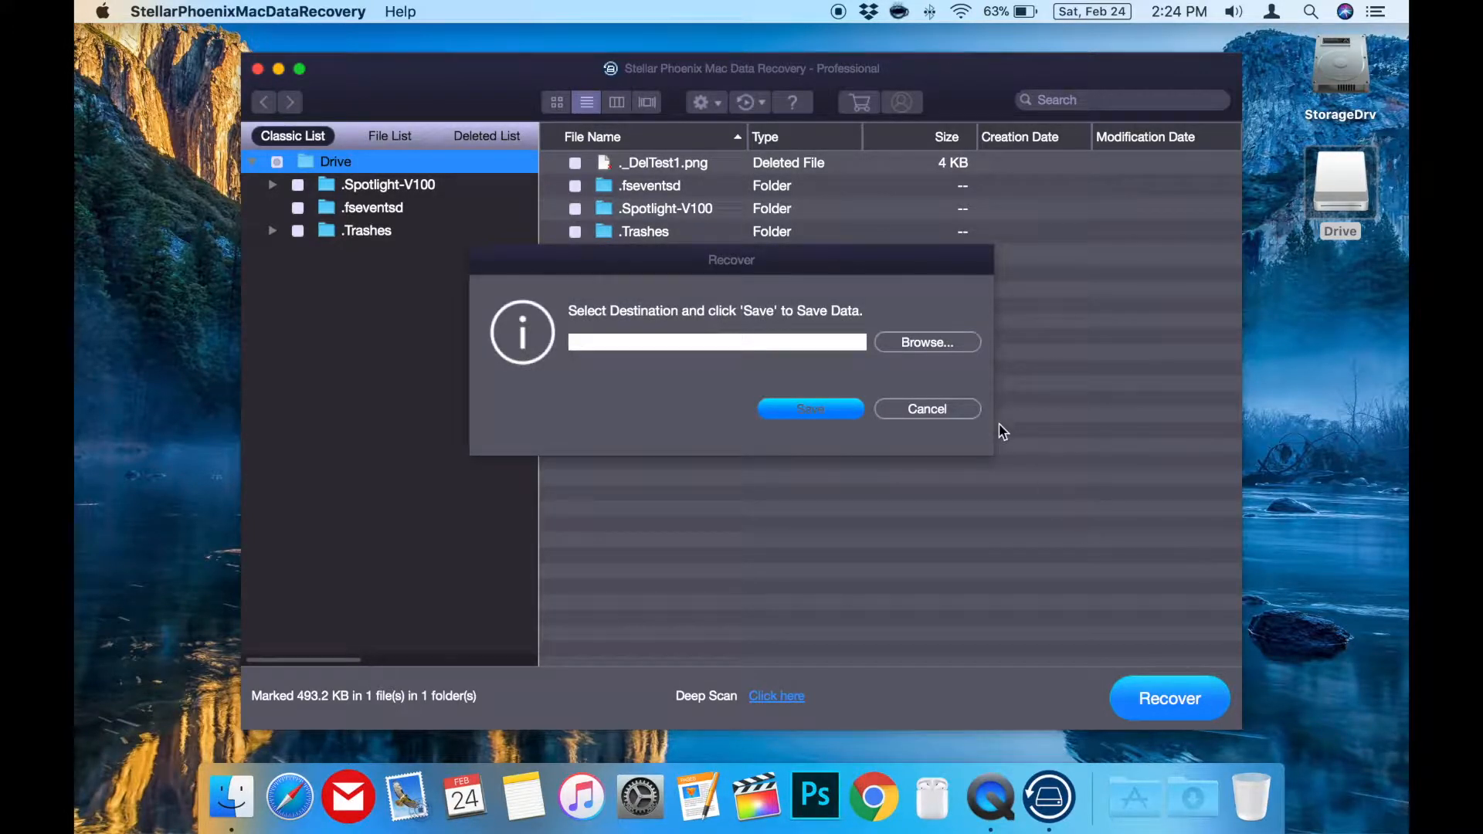
{"action": "left_click", "coordinate": [926, 342]}
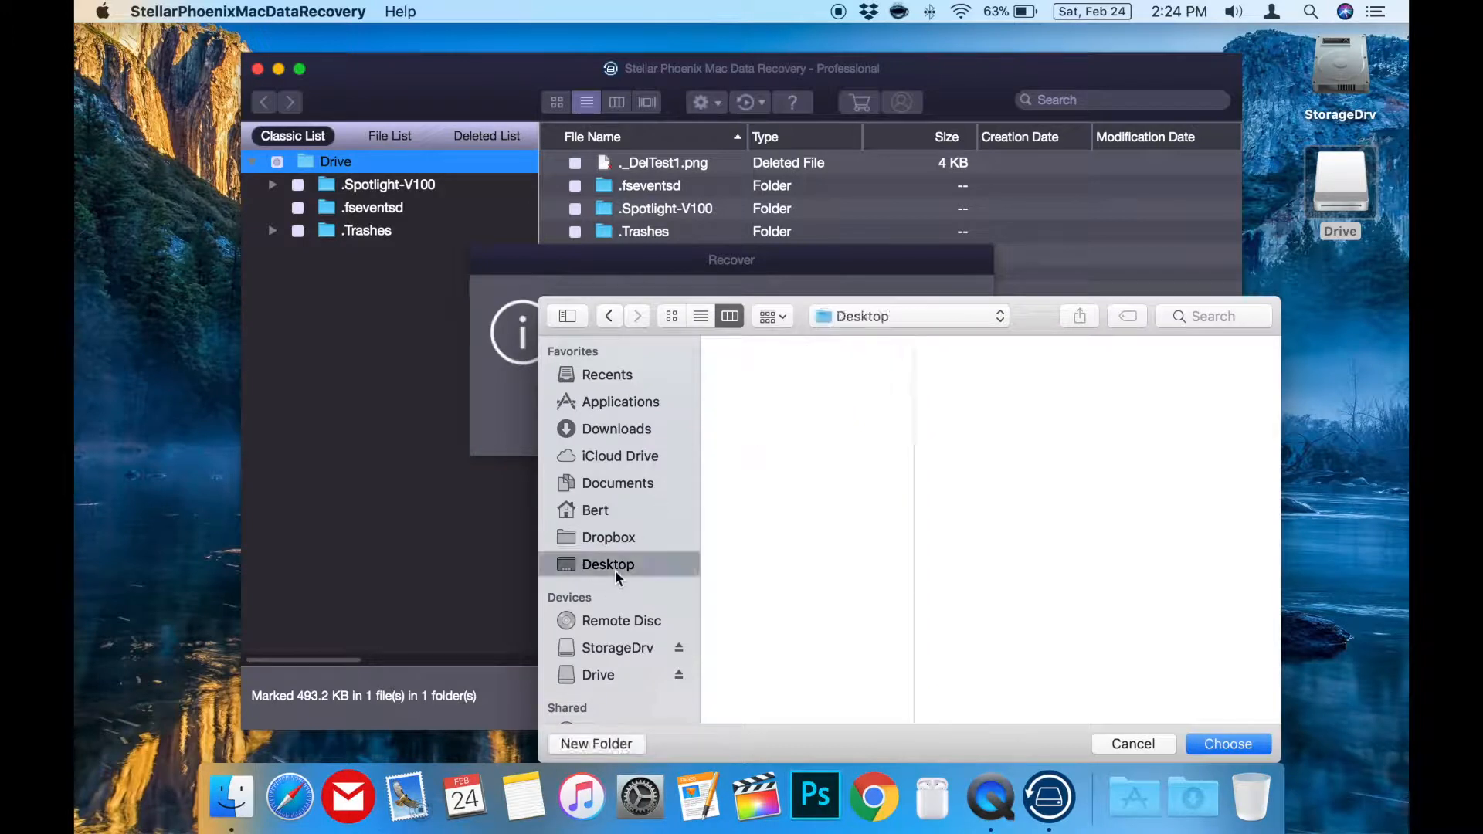
{"action": "left_click", "coordinate": [1226, 744]}
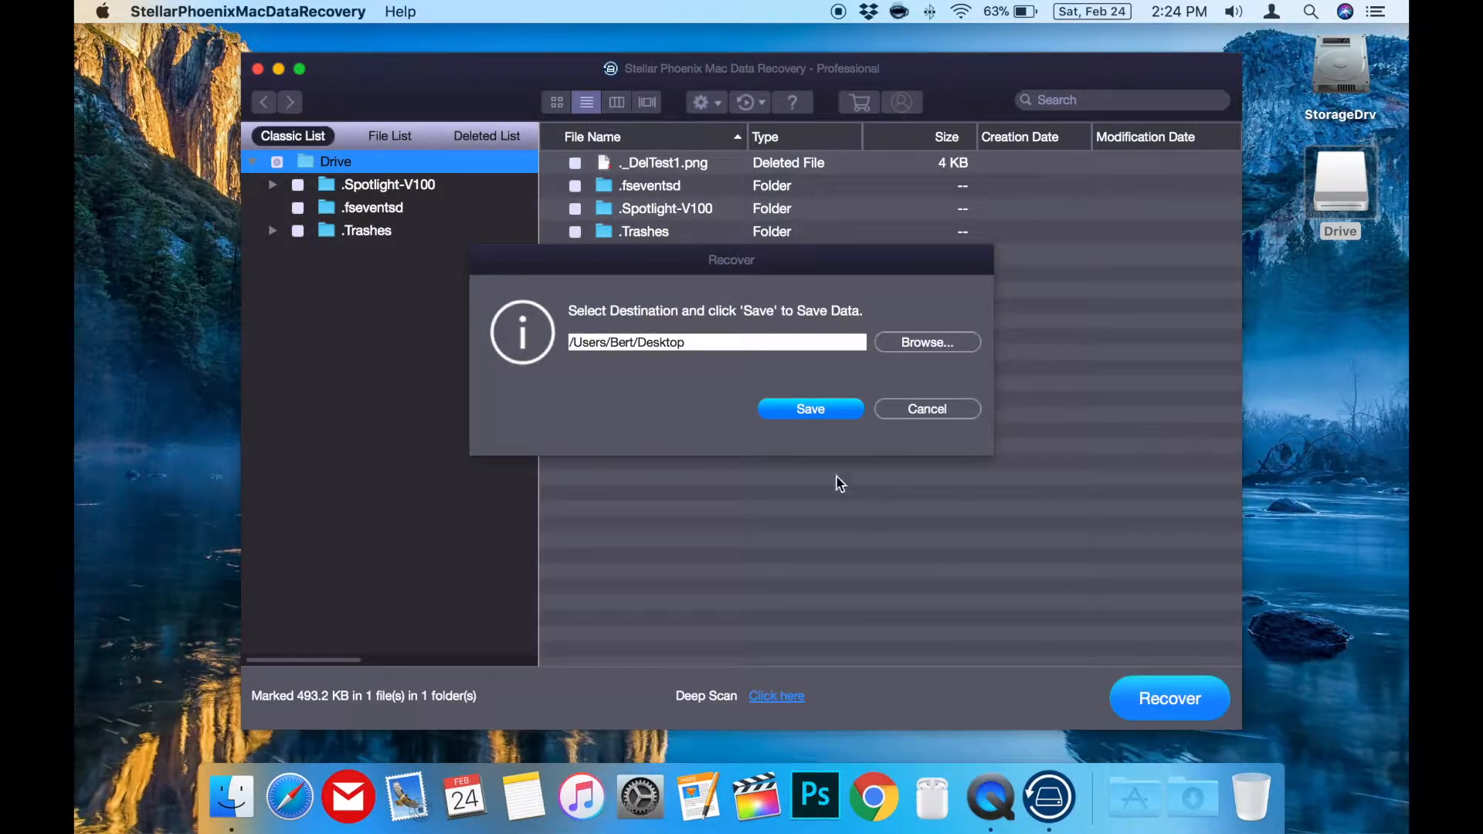
{"action": "left_click", "coordinate": [810, 409]}
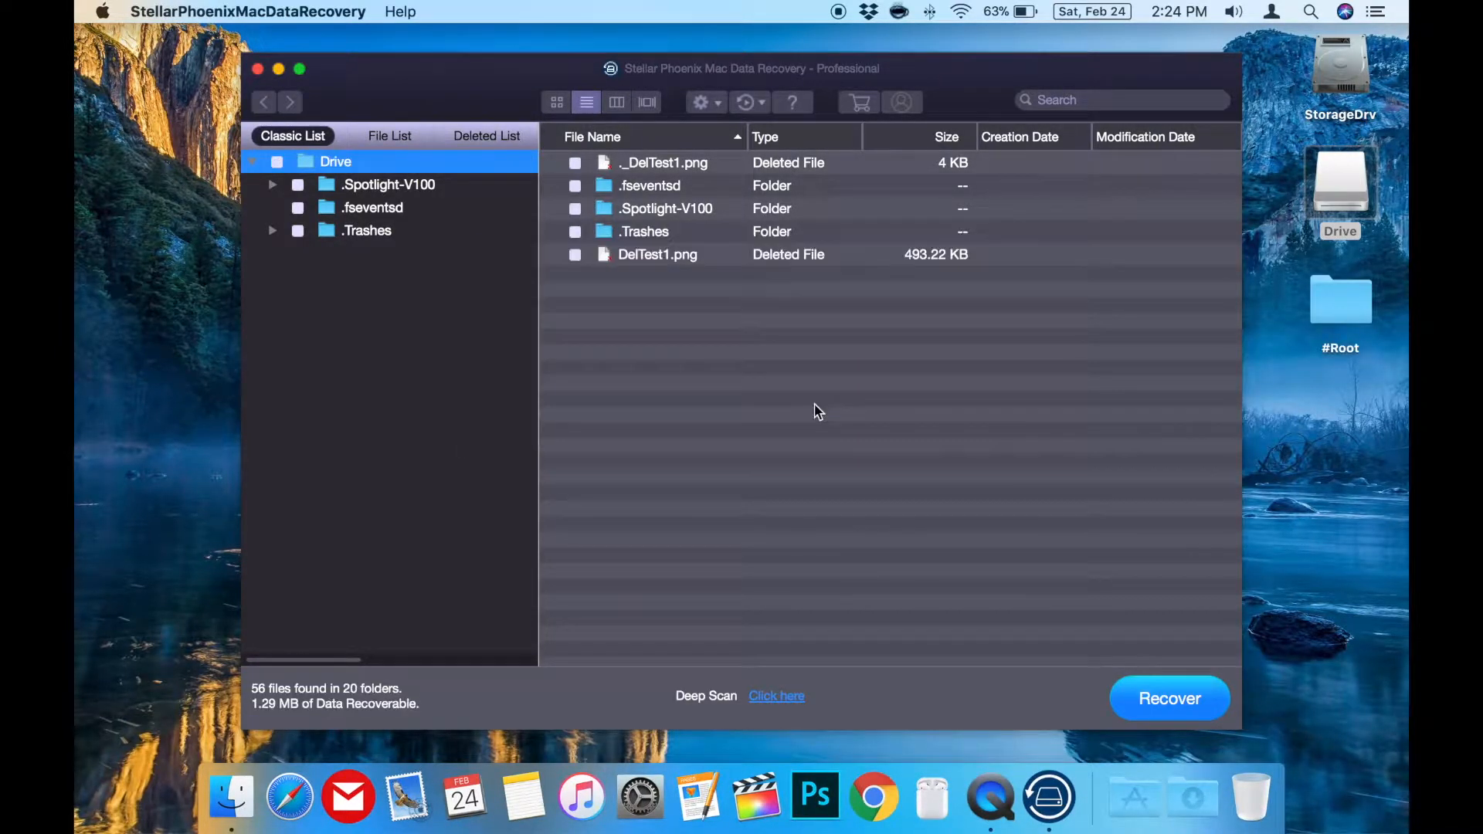
{"action": "double_click", "coordinate": [657, 254]}
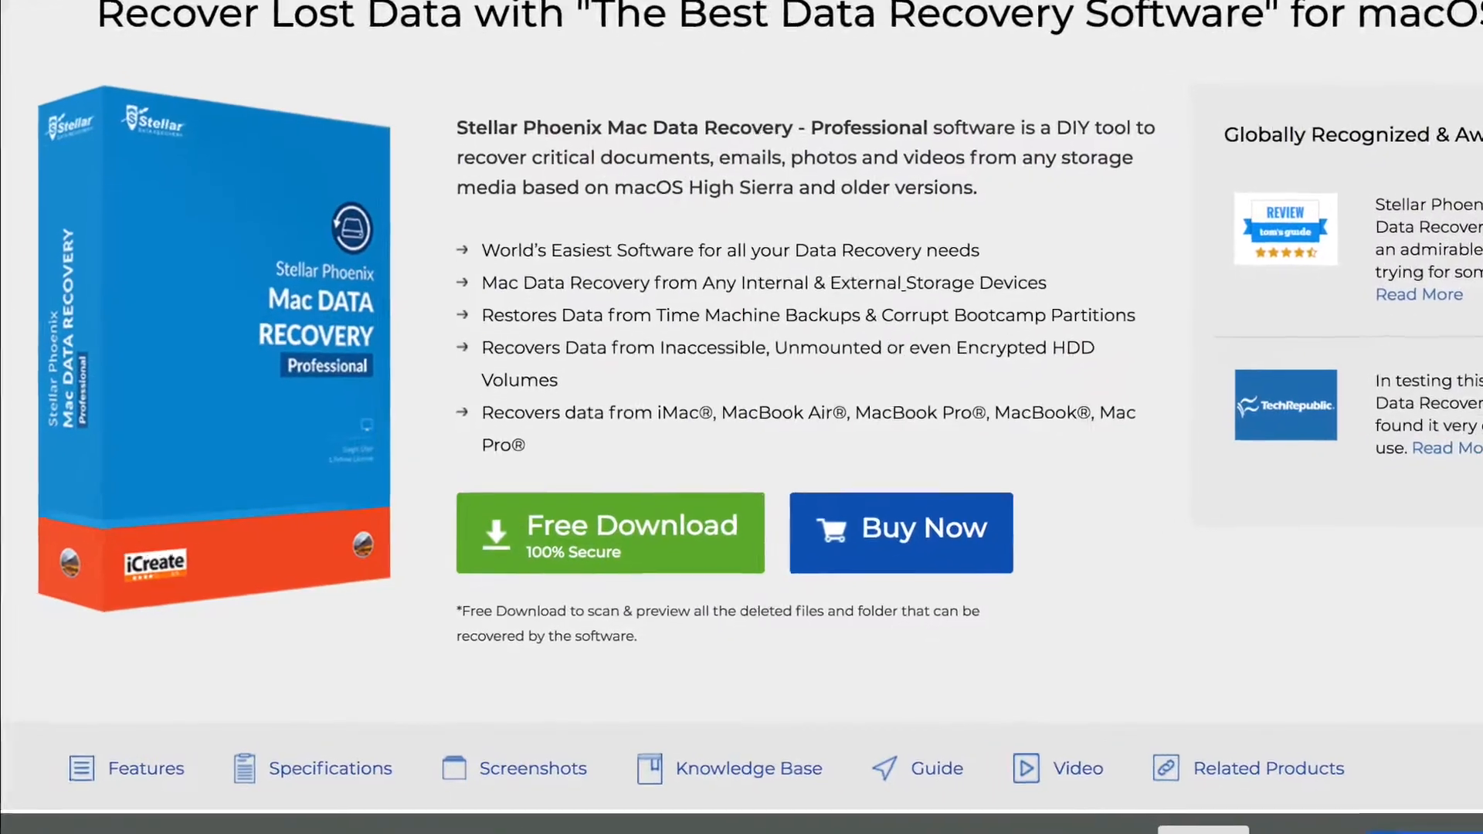
Step: Scroll the product page down to the Free Download and Buy Now options
{"action": "scroll", "scroll_direction": "down", "scroll_amount": 3}
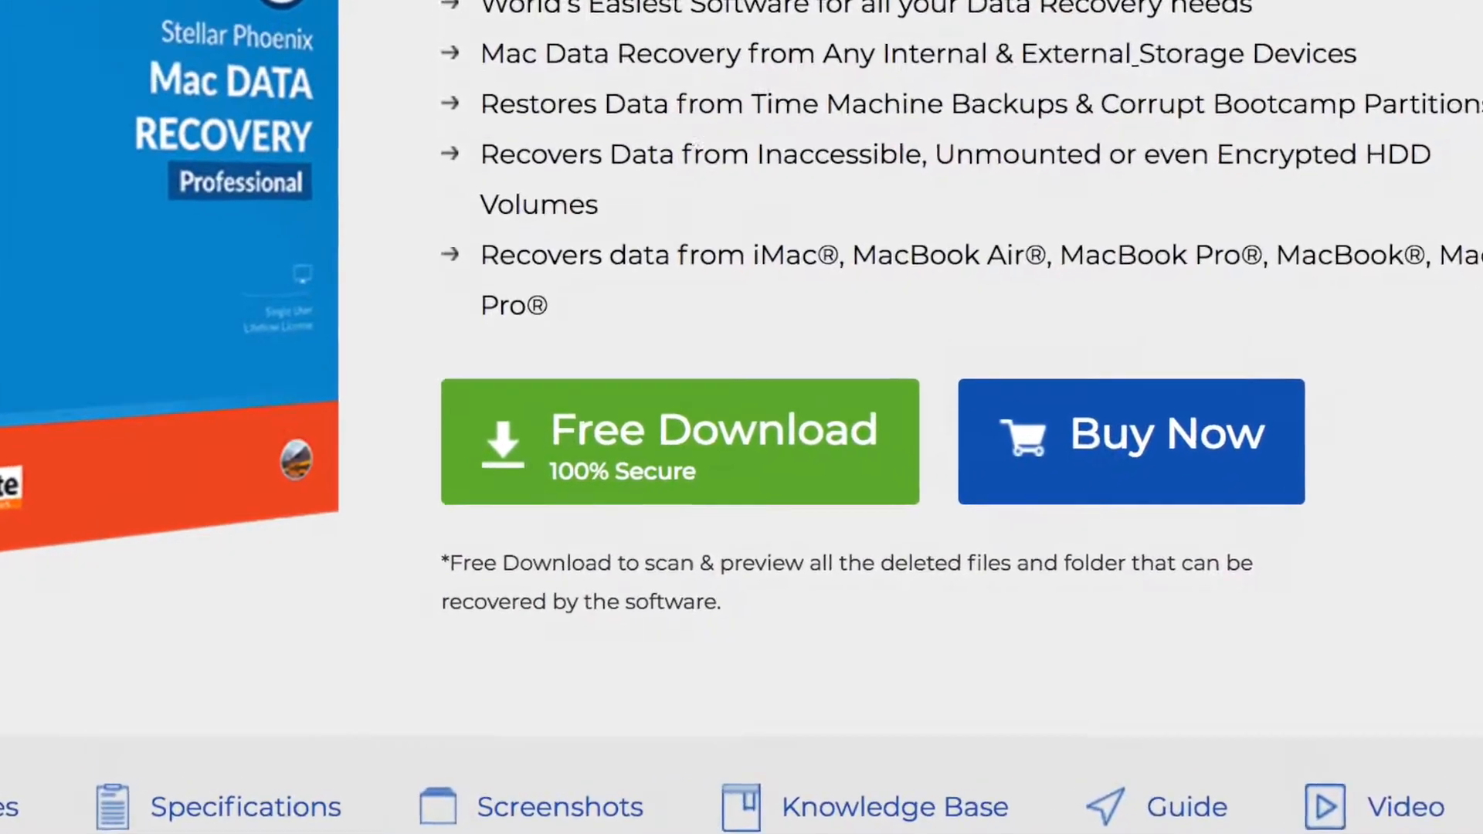